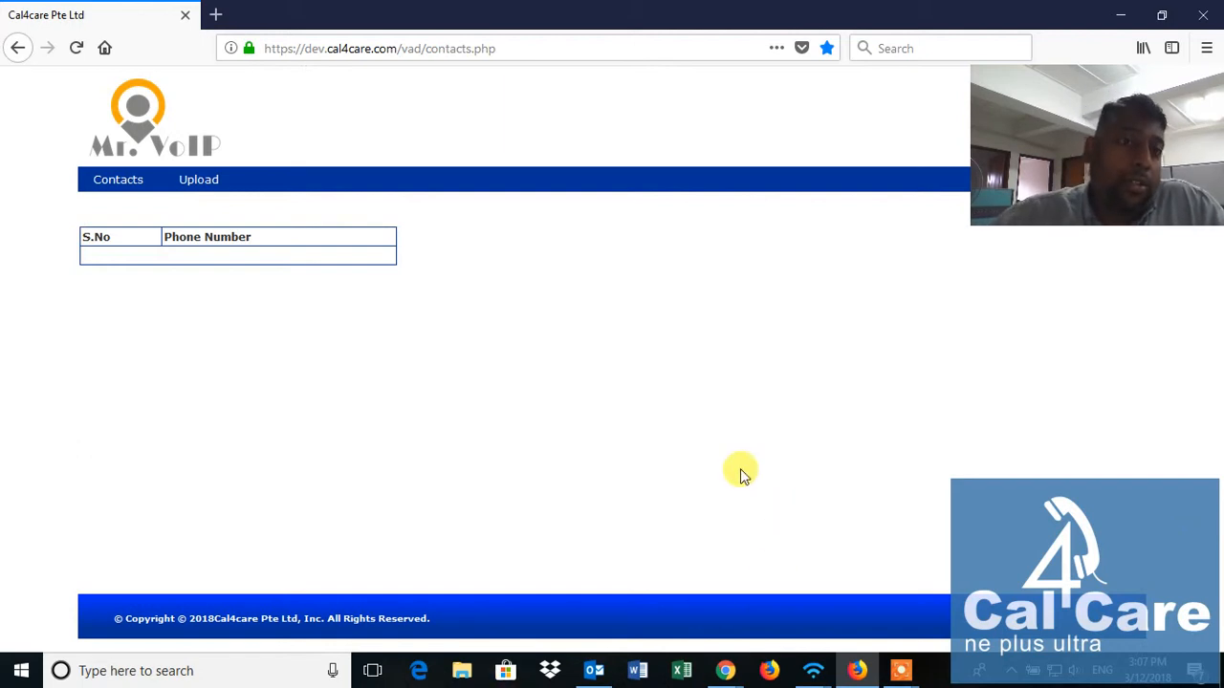
pyautogui.moveTo(485, 382)
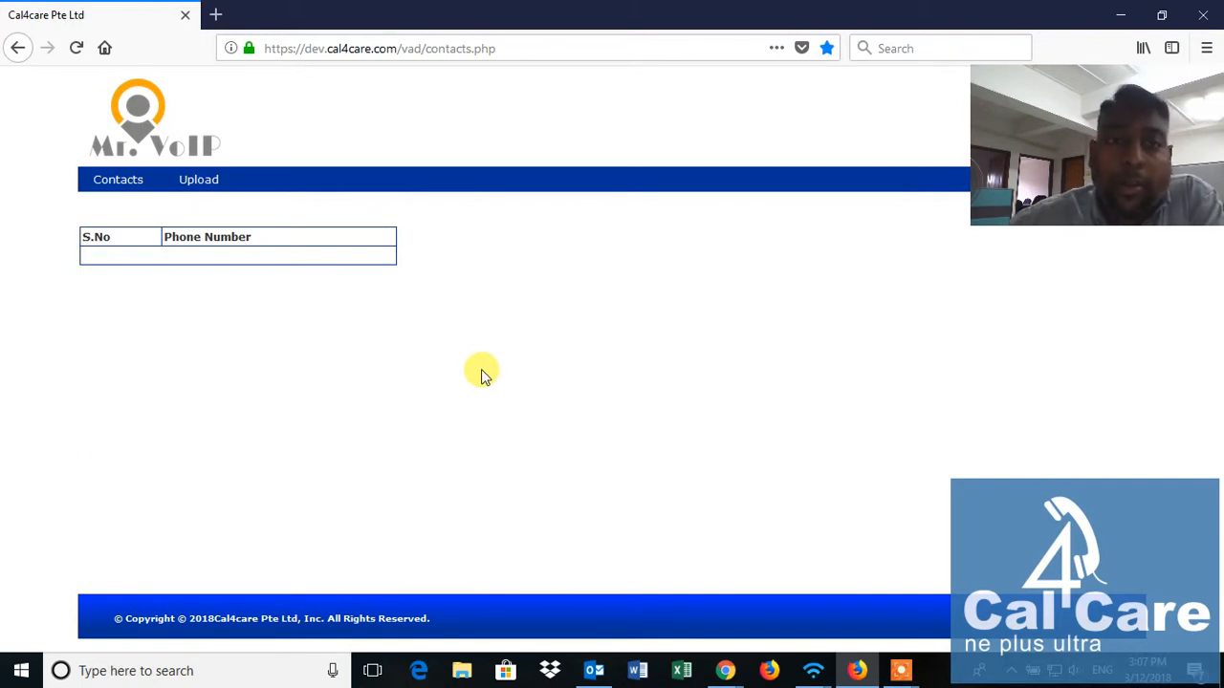
pyautogui.moveTo(229, 225)
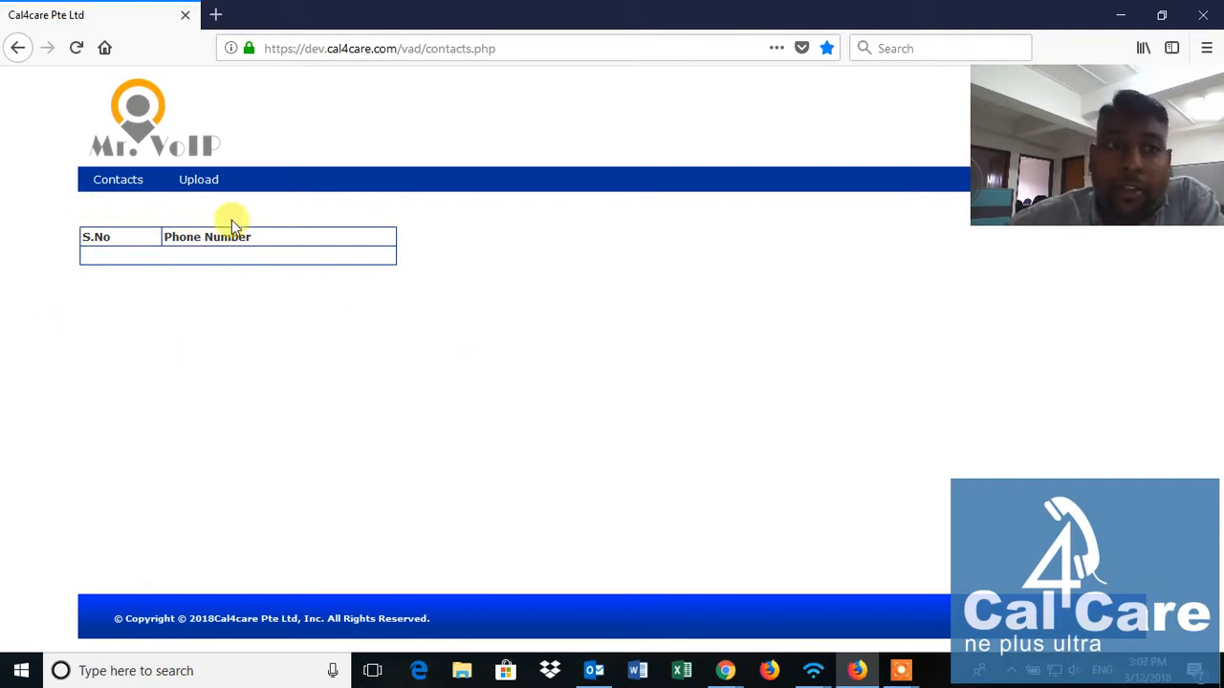
pyautogui.moveTo(150, 170)
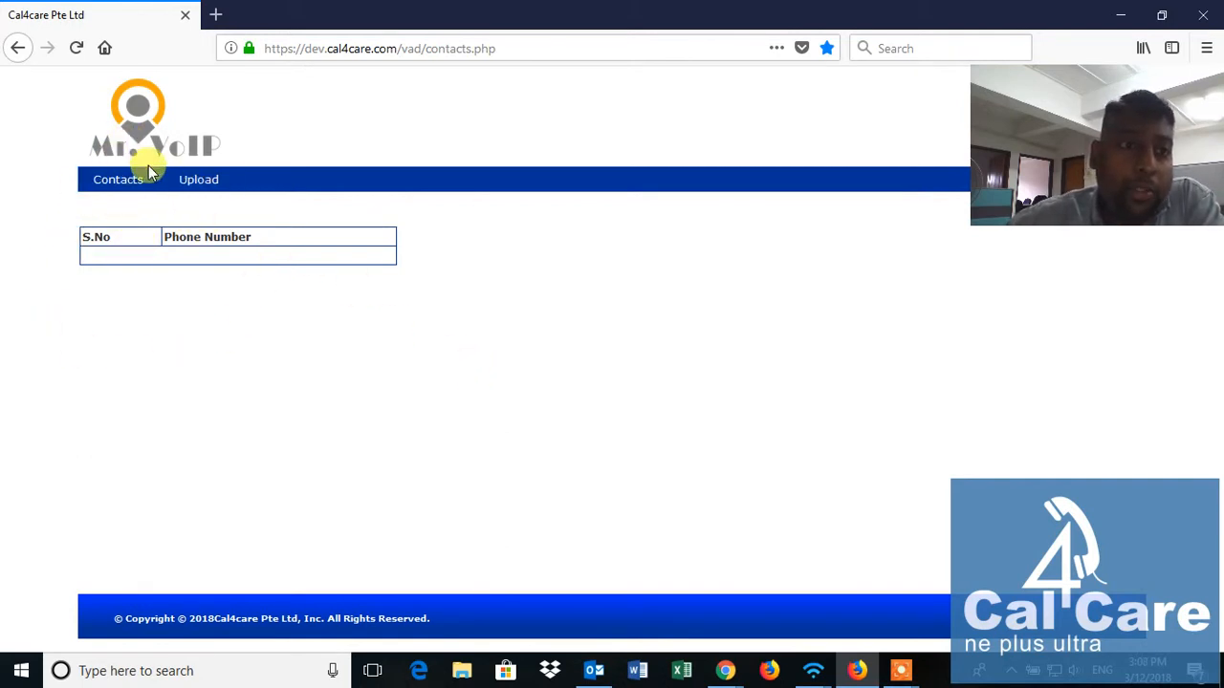
# - Choose Import Phone Number.csv from the Desktop as the contacts upload file
pyautogui.click(199, 180)
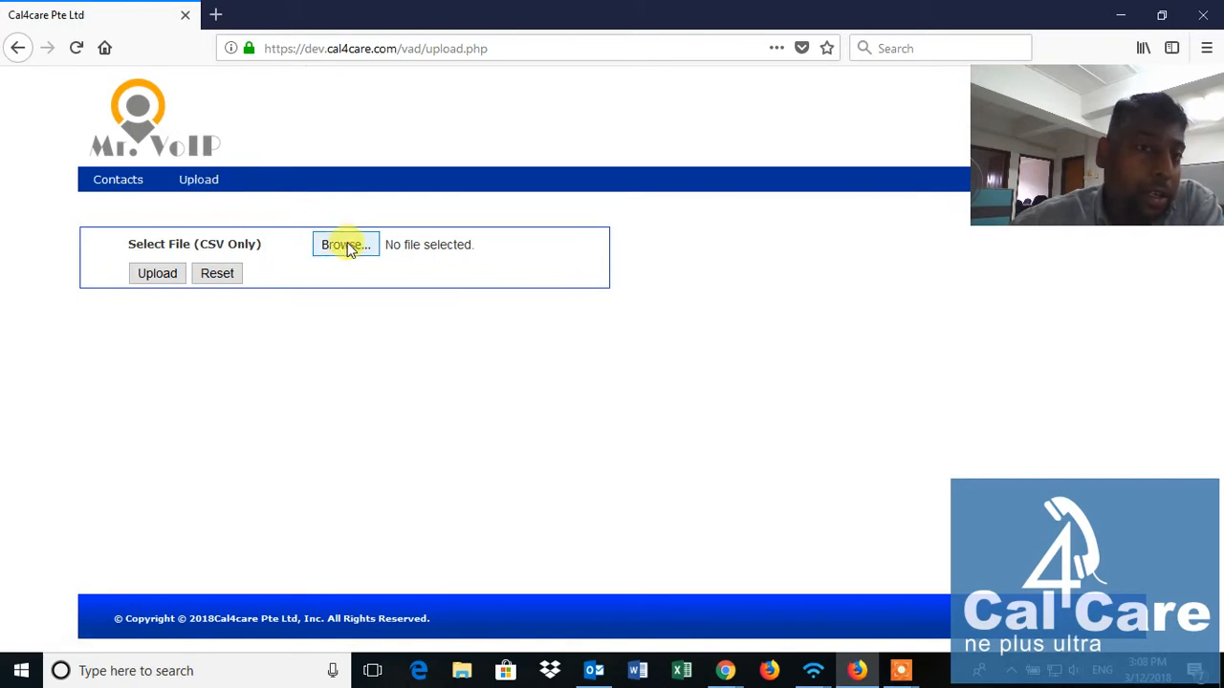
pyautogui.click(344, 245)
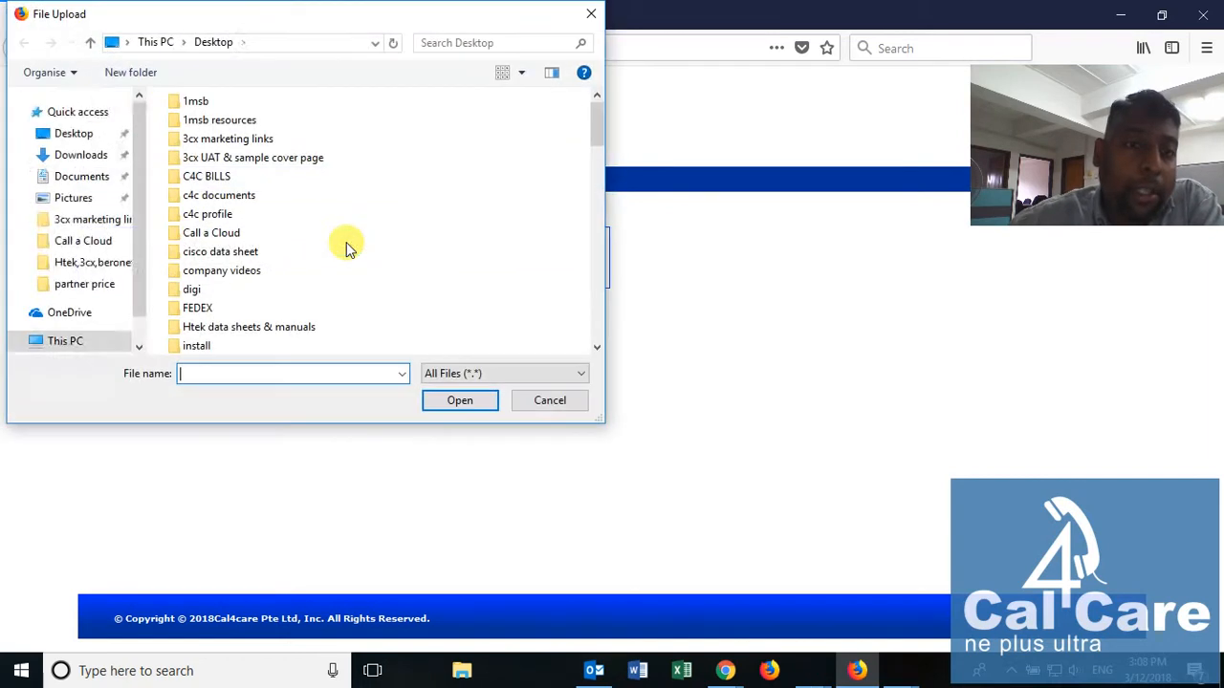
pyautogui.scroll(-3)
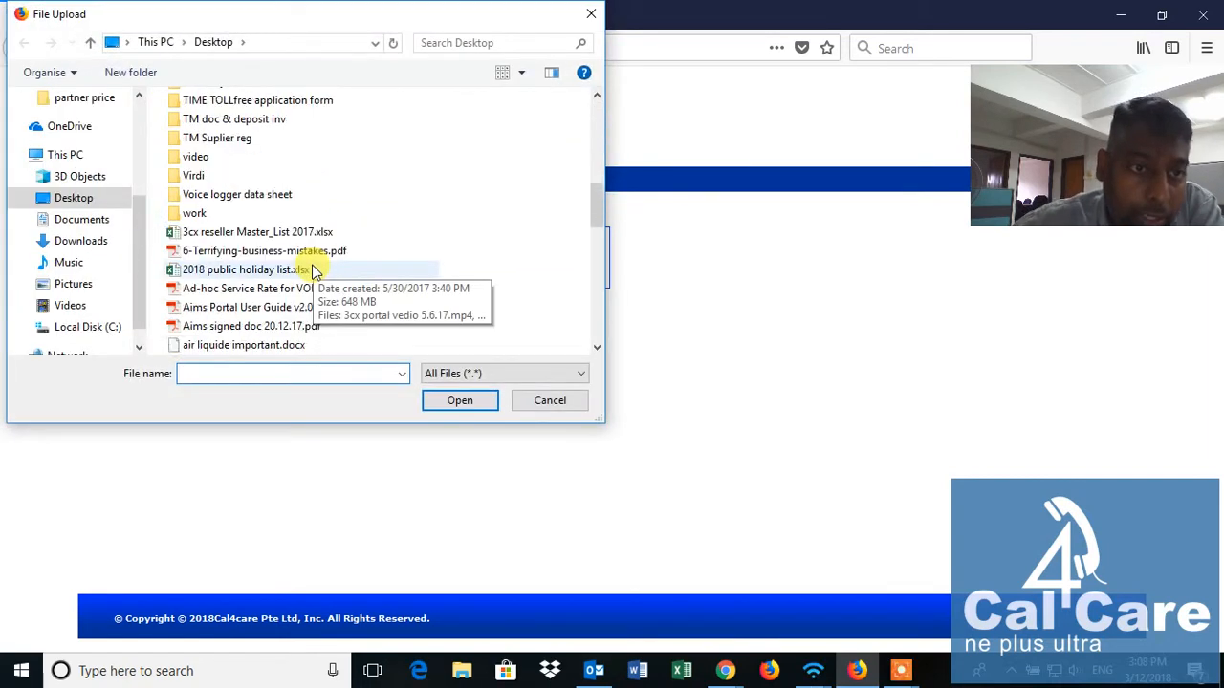
pyautogui.scroll(-3)
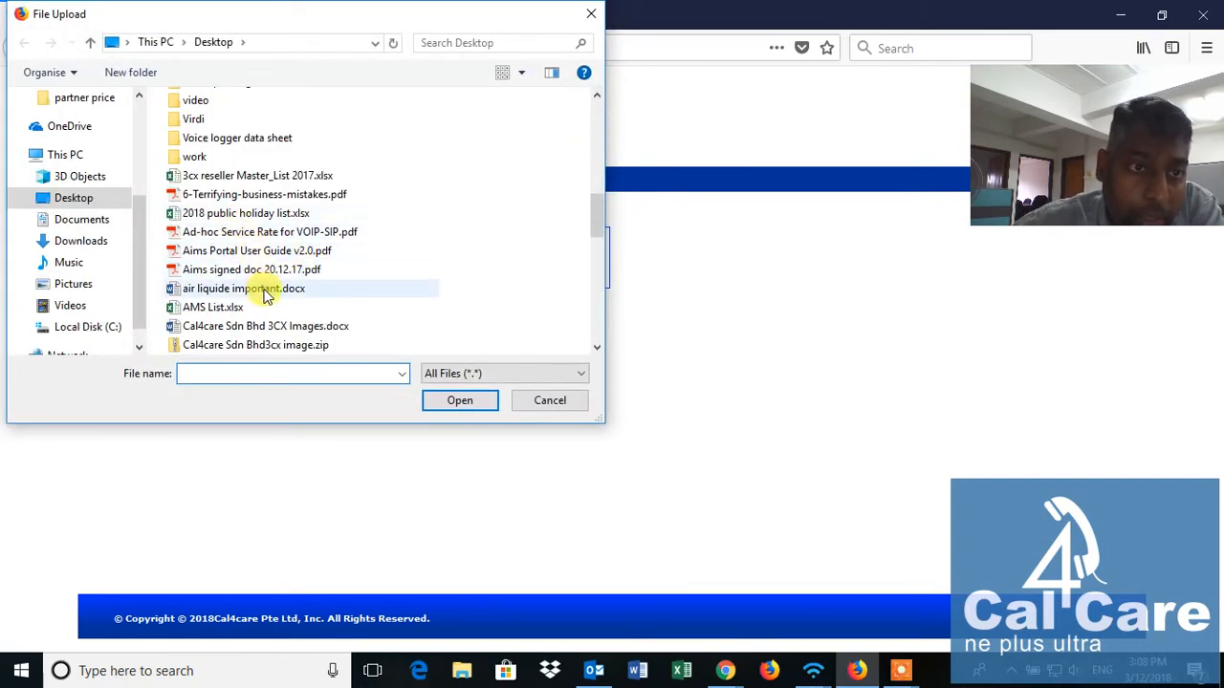
pyautogui.scroll(-3)
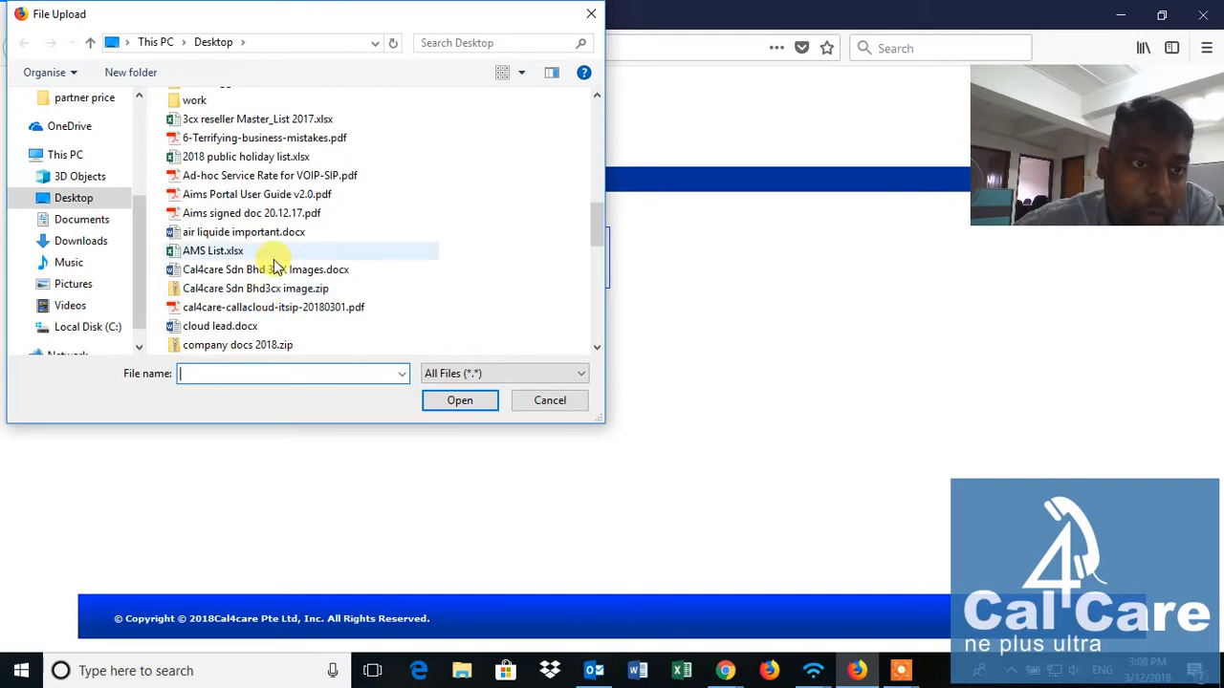
pyautogui.scroll(-3)
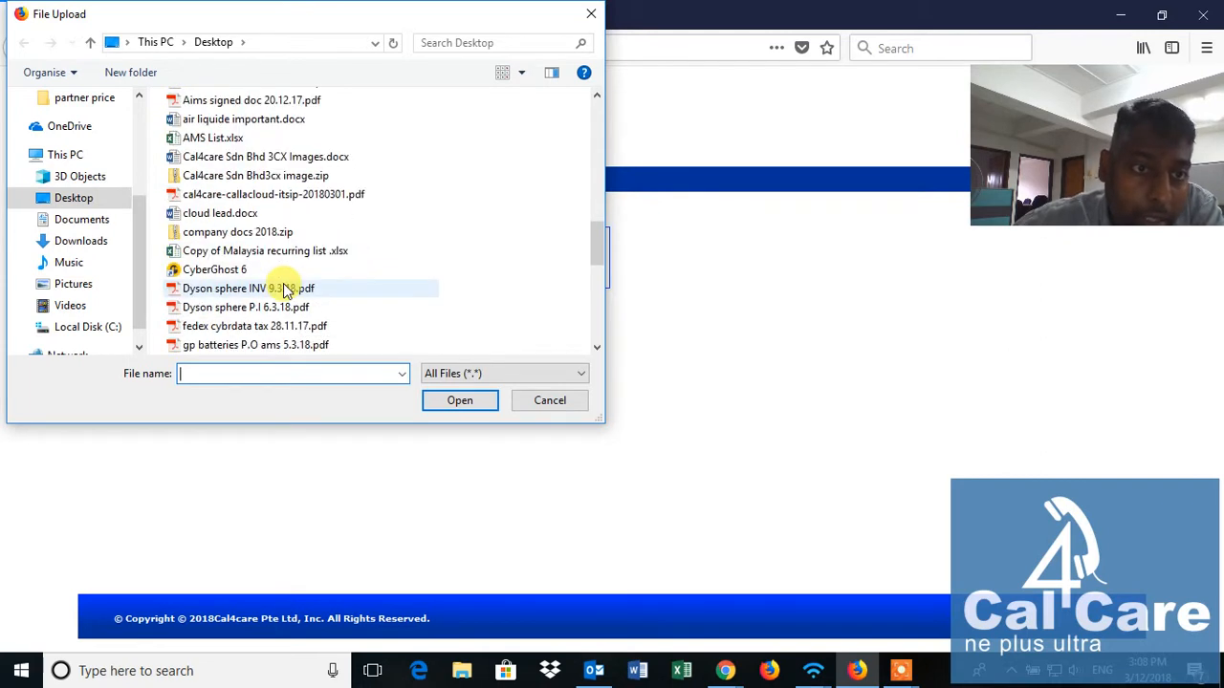
pyautogui.scroll(-3)
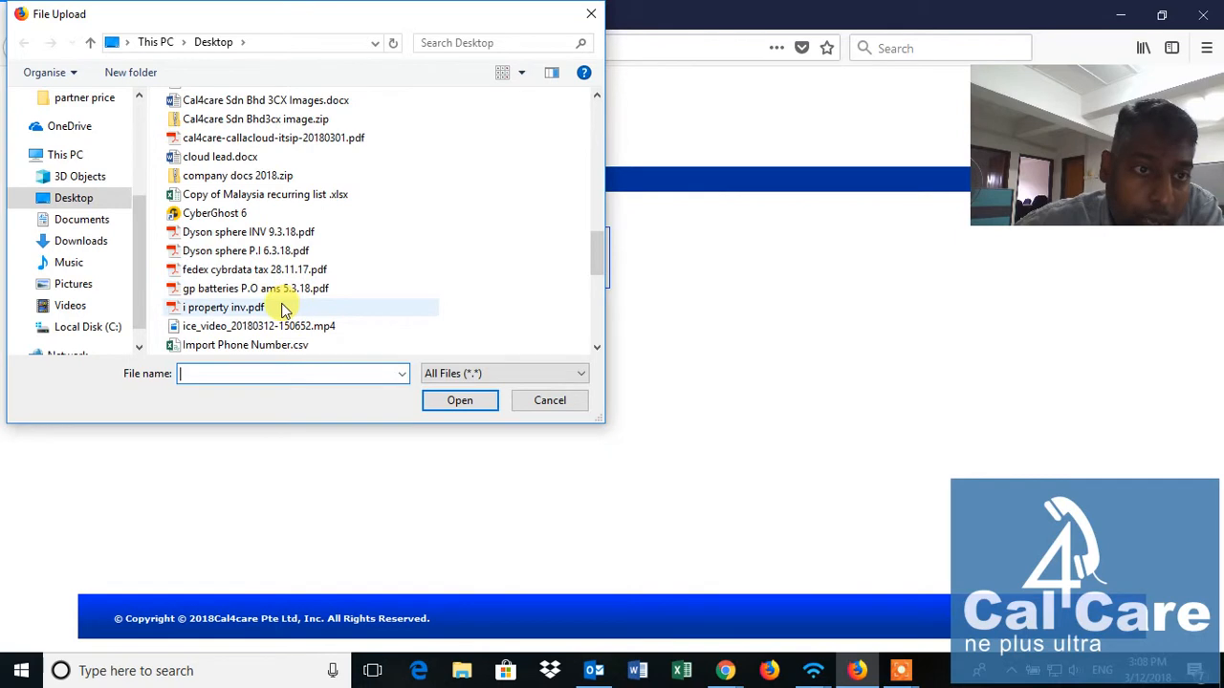
pyautogui.click(245, 287)
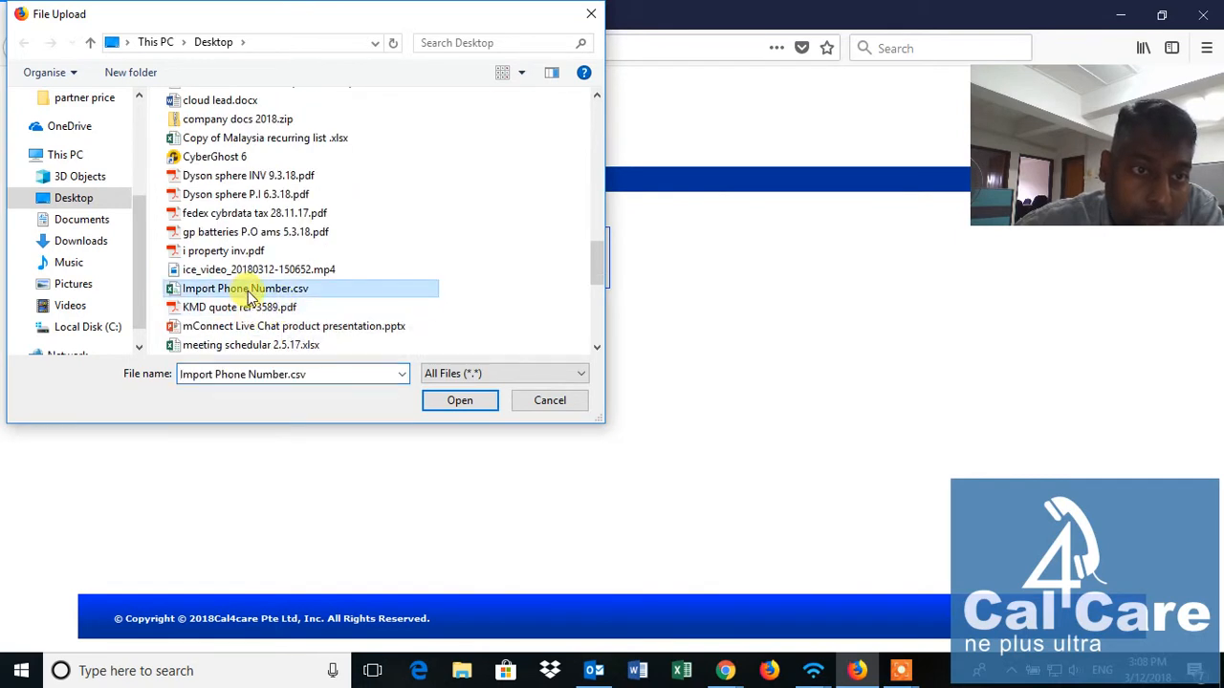
pyautogui.click(459, 400)
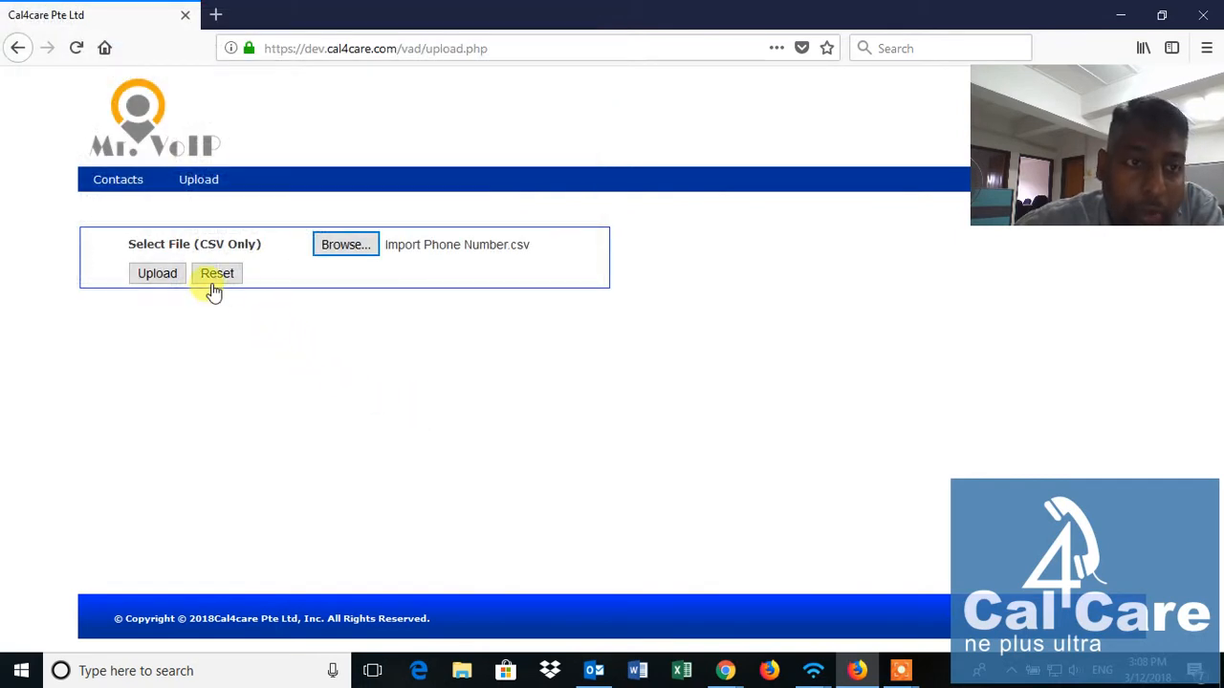
pyautogui.click(157, 272)
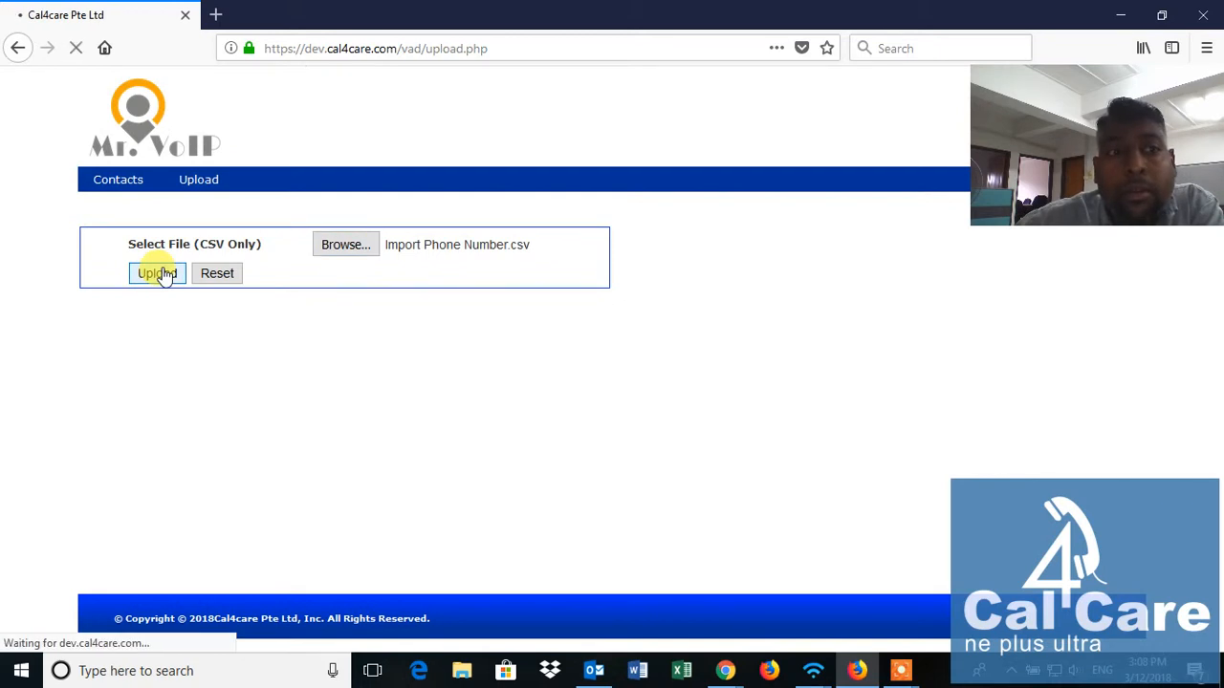
pyautogui.click(157, 272)
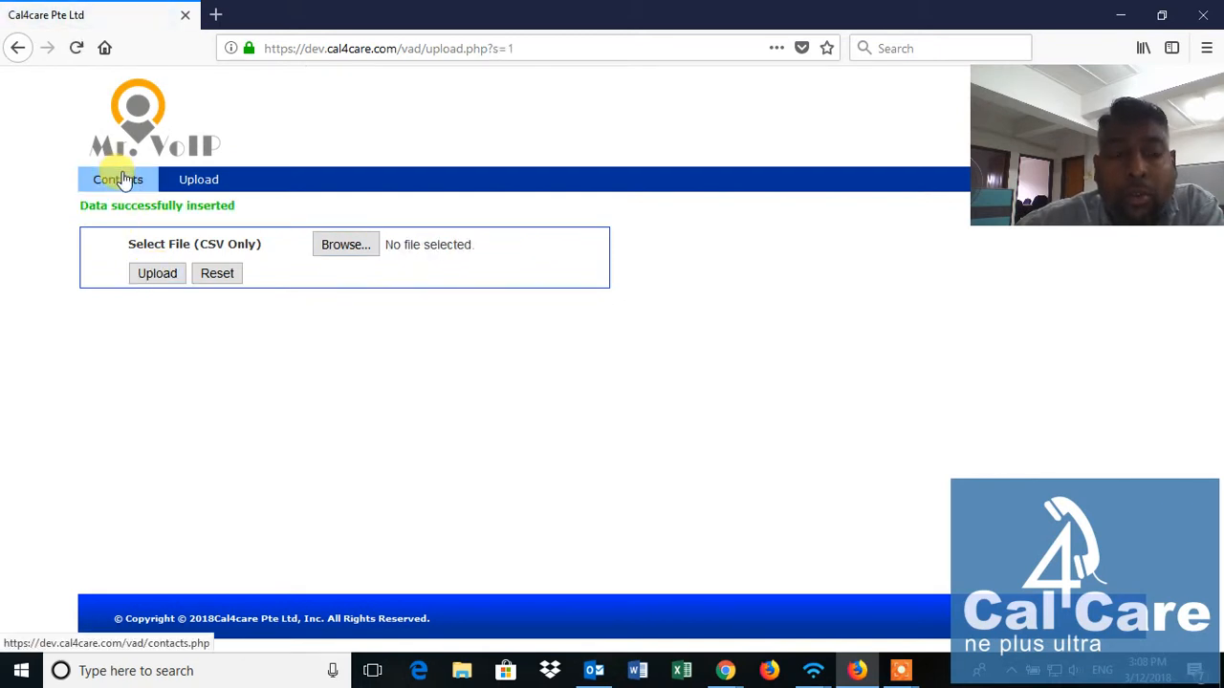
pyautogui.click(118, 179)
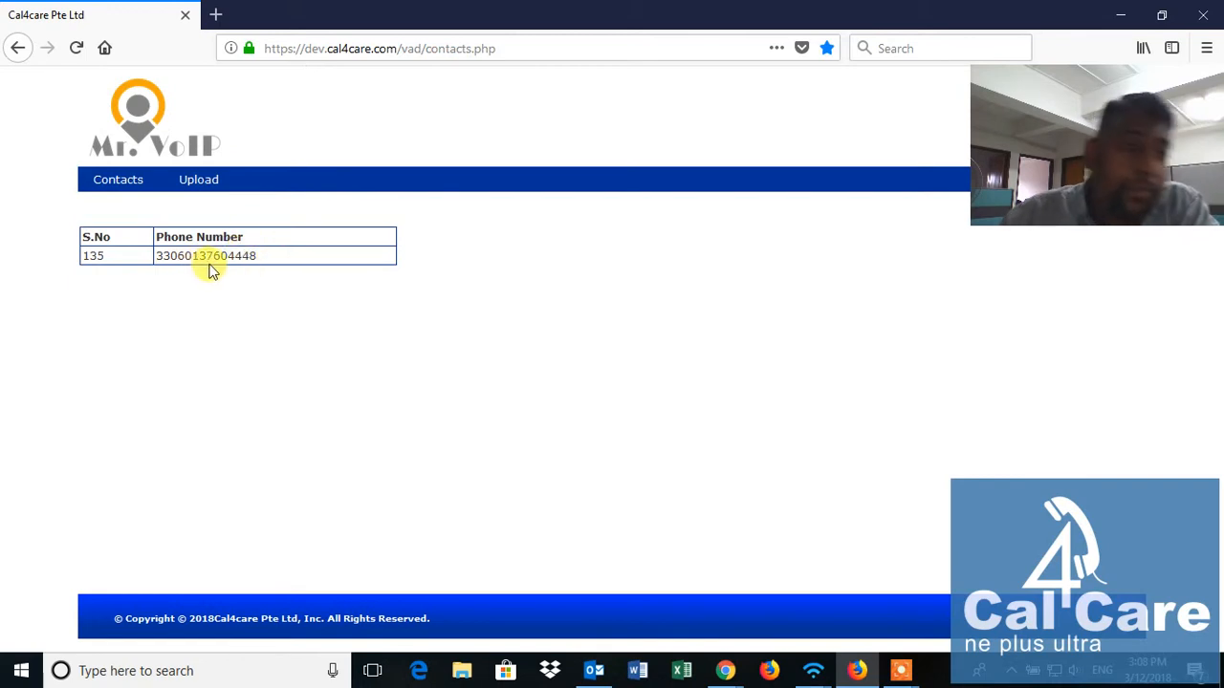
pyautogui.moveTo(222, 287)
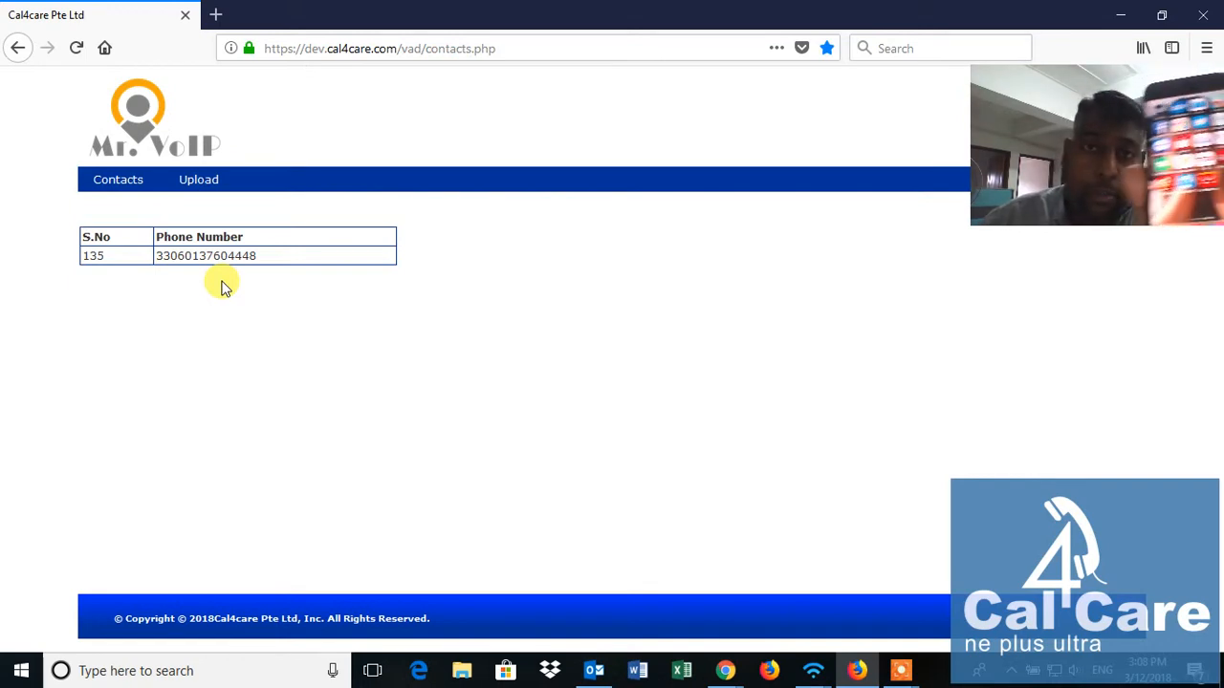
pyautogui.moveTo(735, 593)
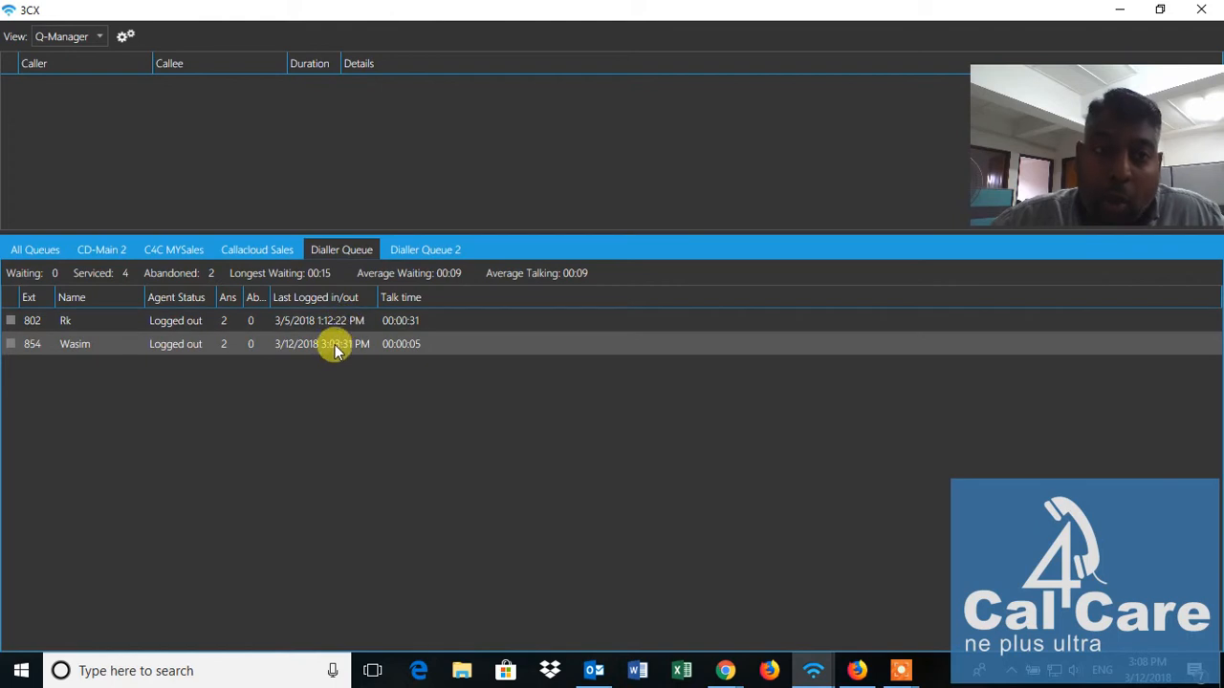
# - Log the extension 854 agent into the Dialler Queue via its row menu
pyautogui.rightClick(335, 344)
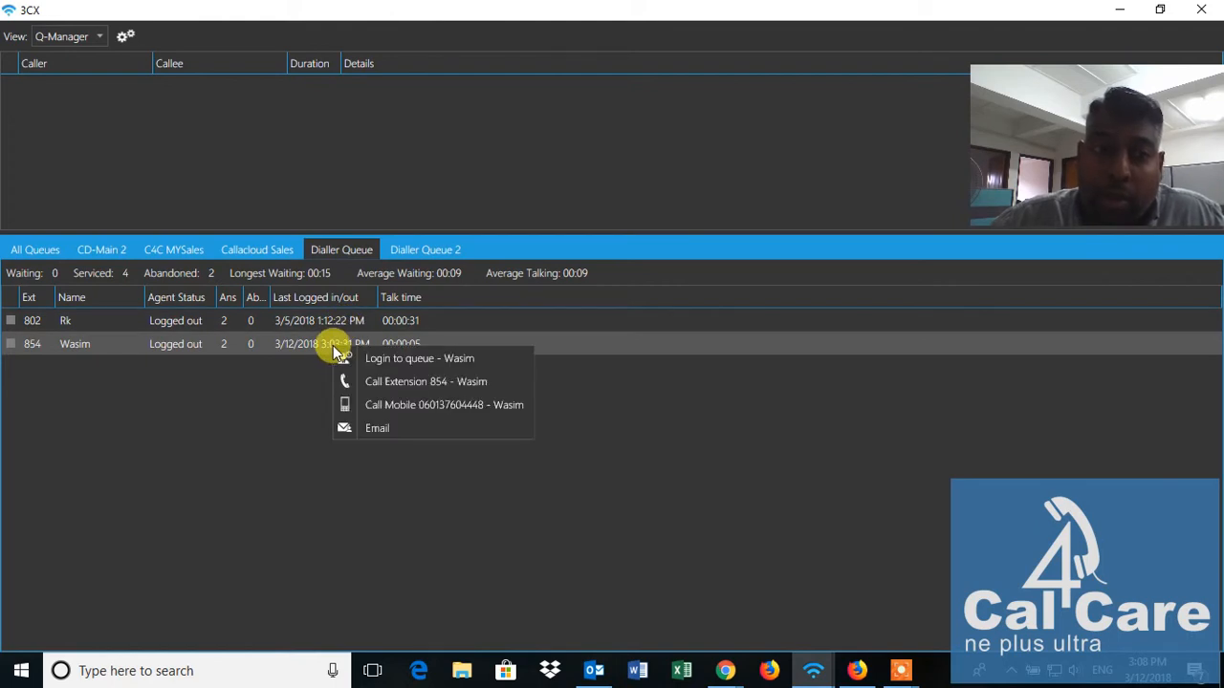
pyautogui.moveTo(392, 360)
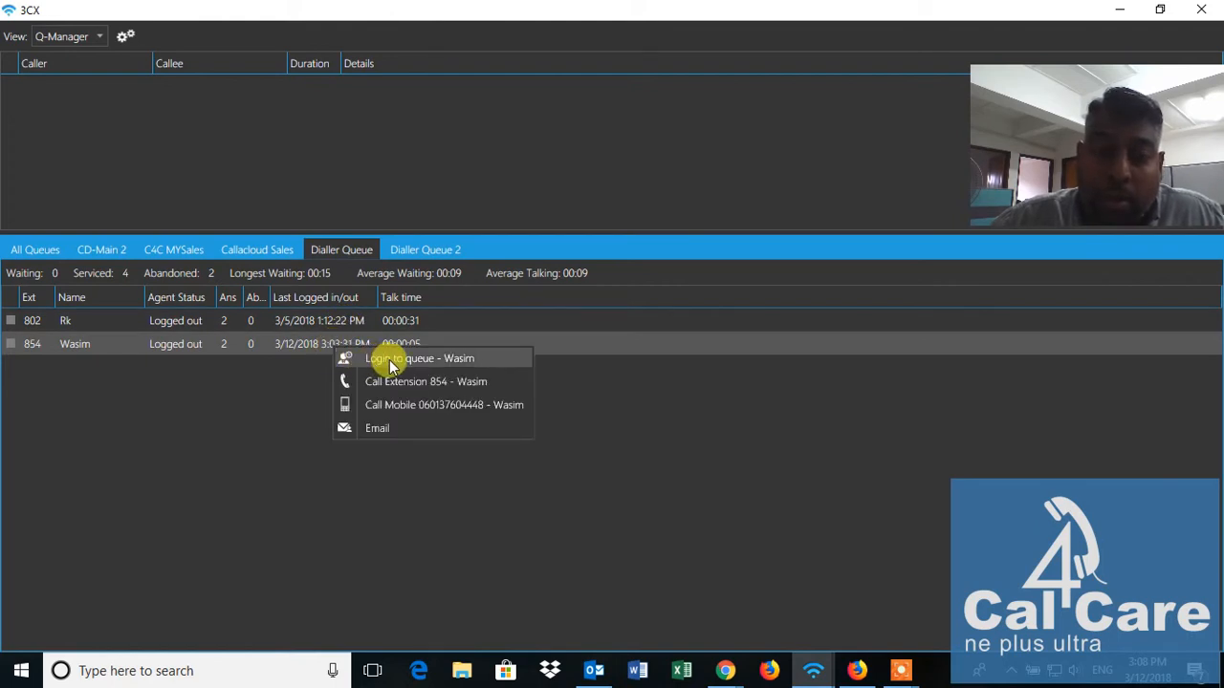
pyautogui.click(419, 357)
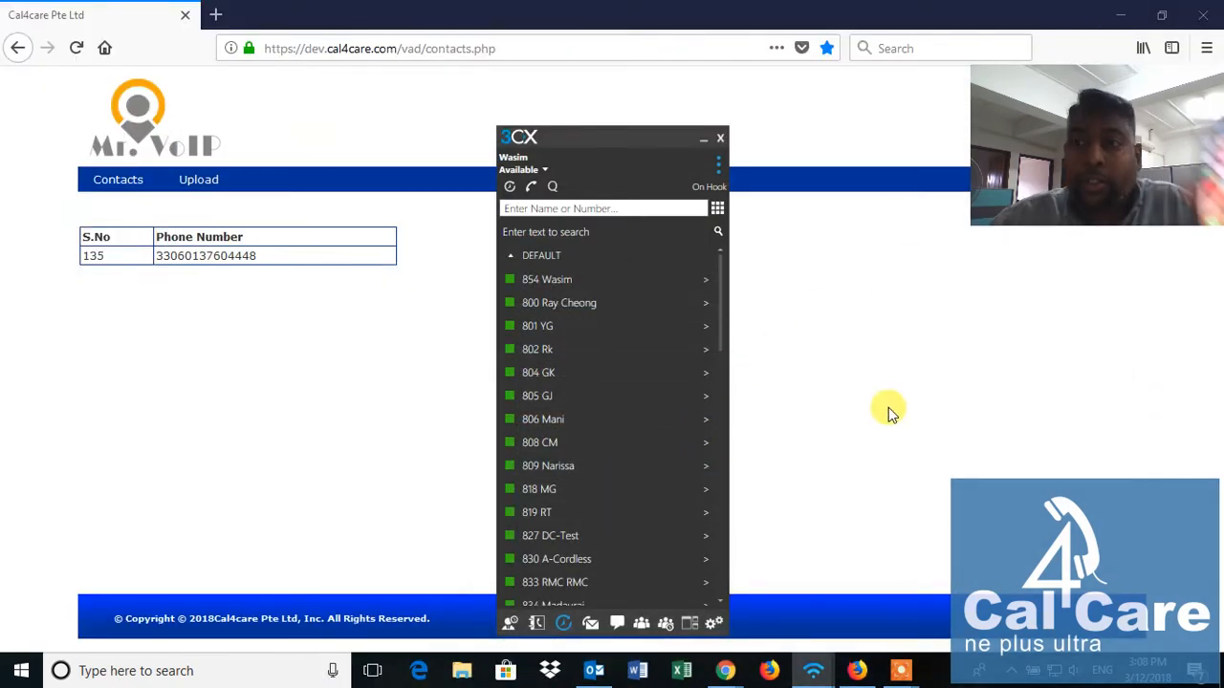
pyautogui.moveTo(902, 417)
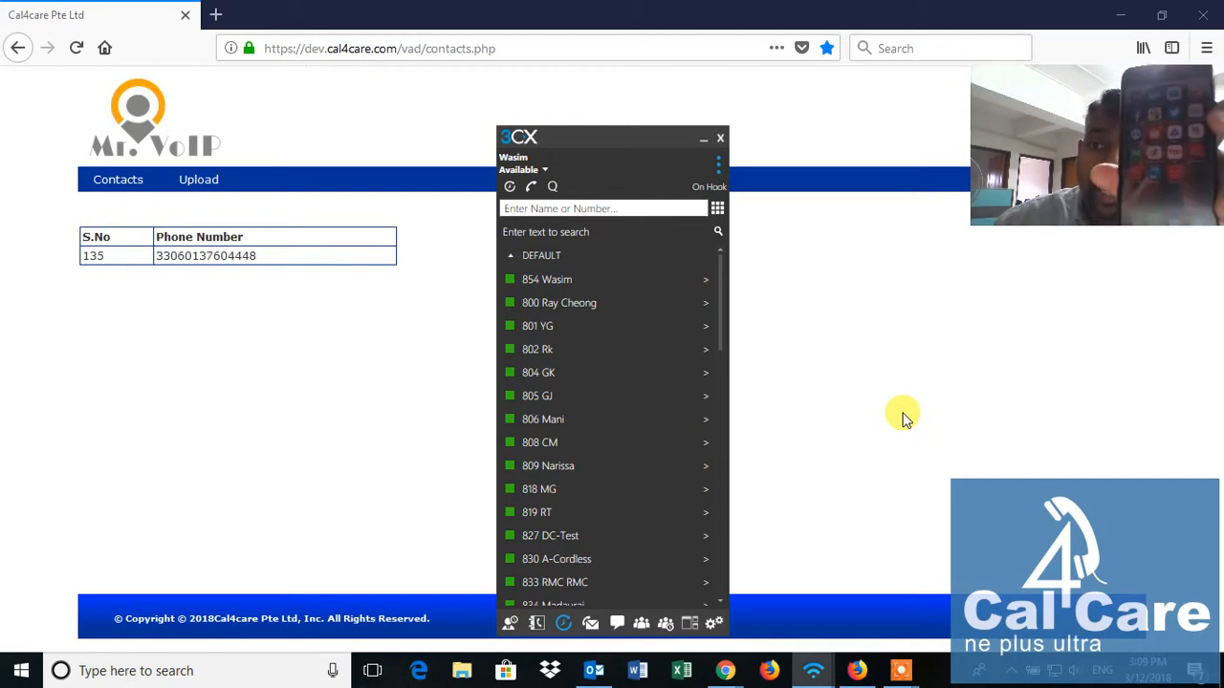
pyautogui.moveTo(686, 302)
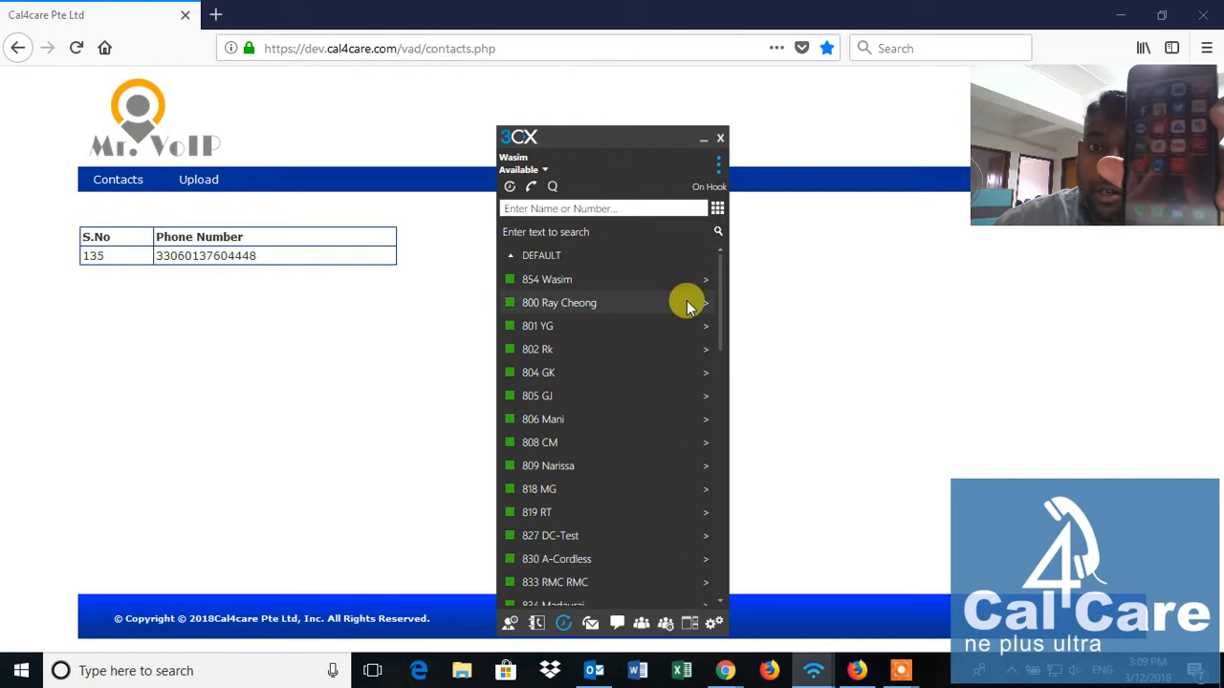
# - Move the 3CX Client phone window right, beside the CRM contacts list
pyautogui.moveTo(612, 138); pyautogui.dragTo(818, 99)
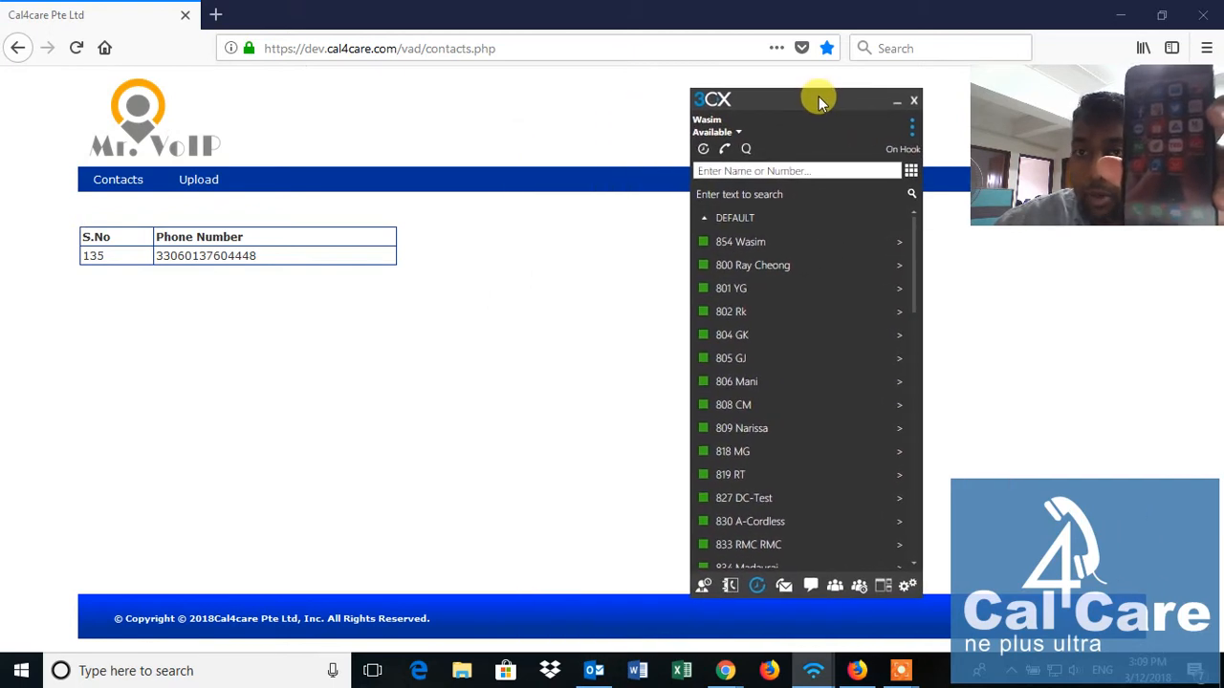
pyautogui.moveTo(800, 220)
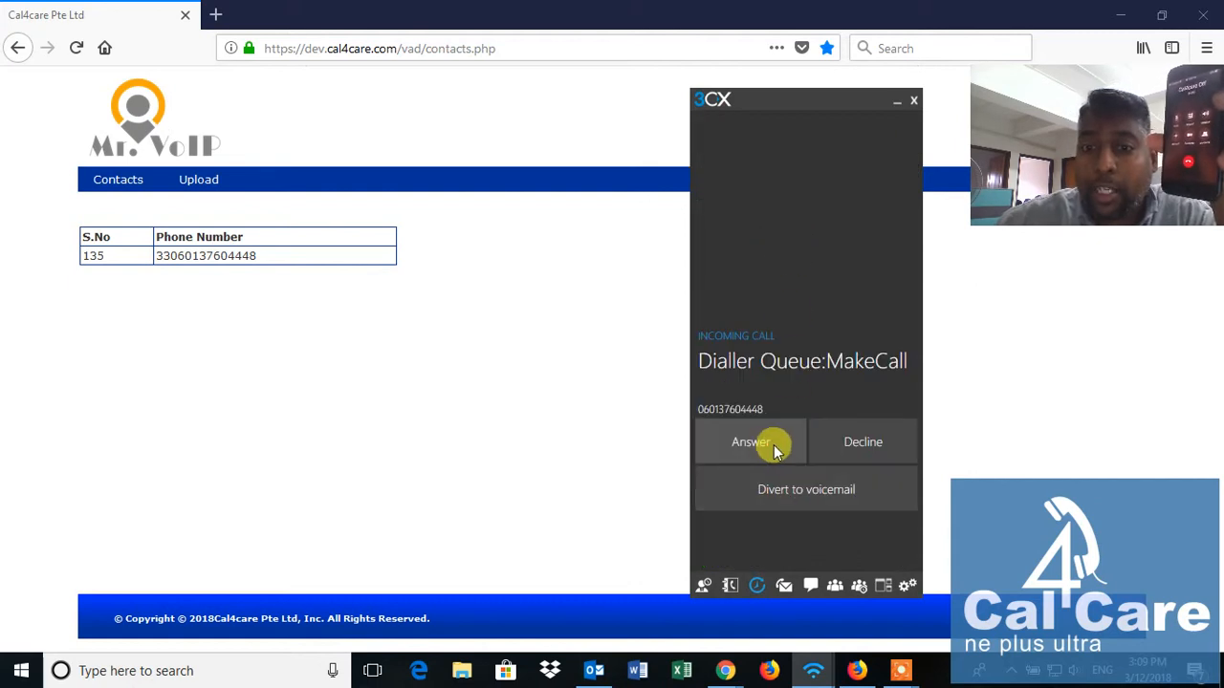
pyautogui.moveTo(708, 501)
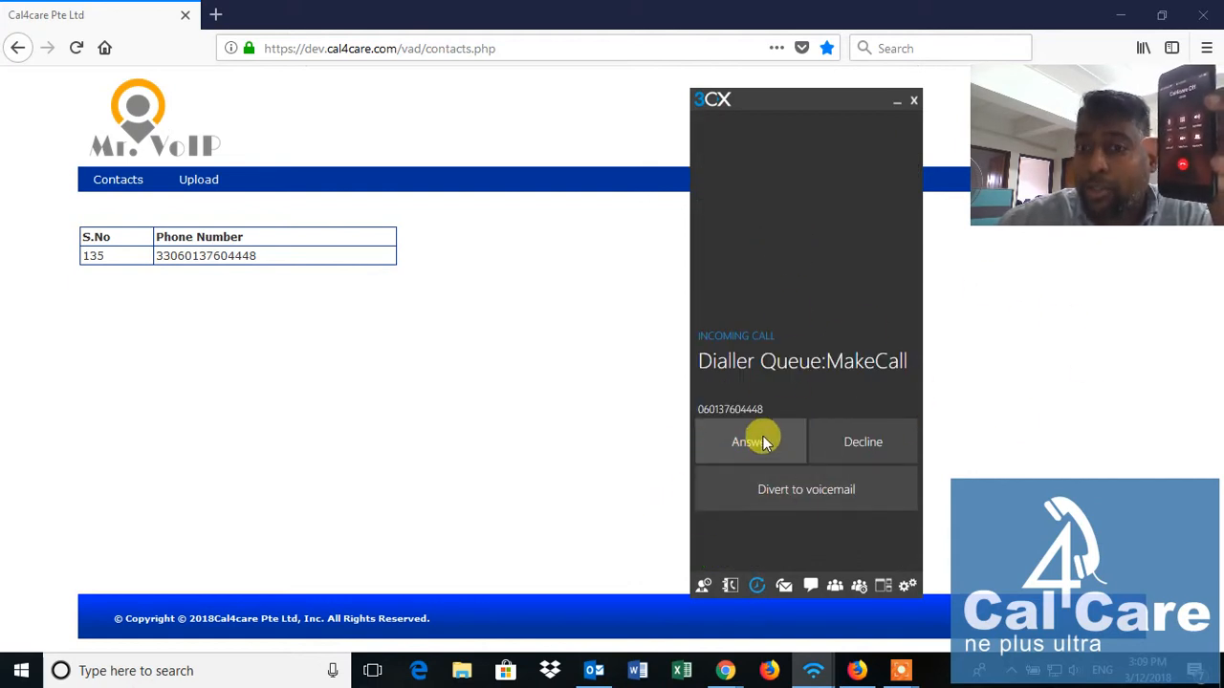
pyautogui.click(750, 441)
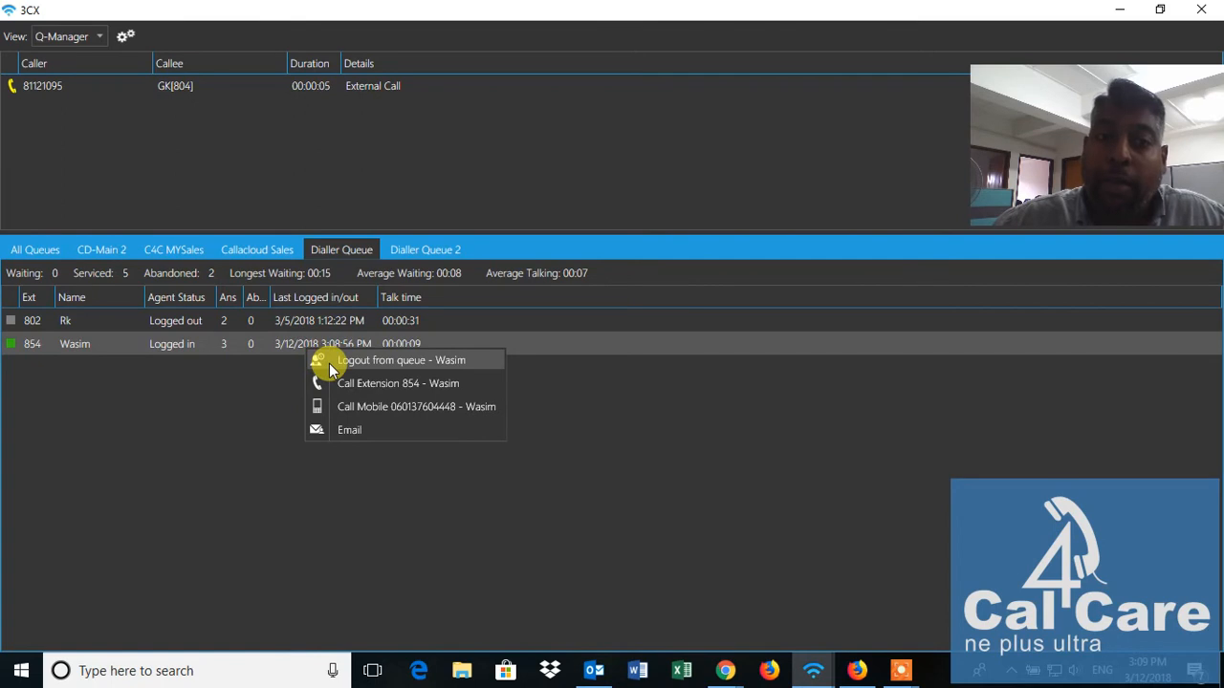
# - Log the extension 854 agent out of the Dialler Queue
pyautogui.click(401, 359)
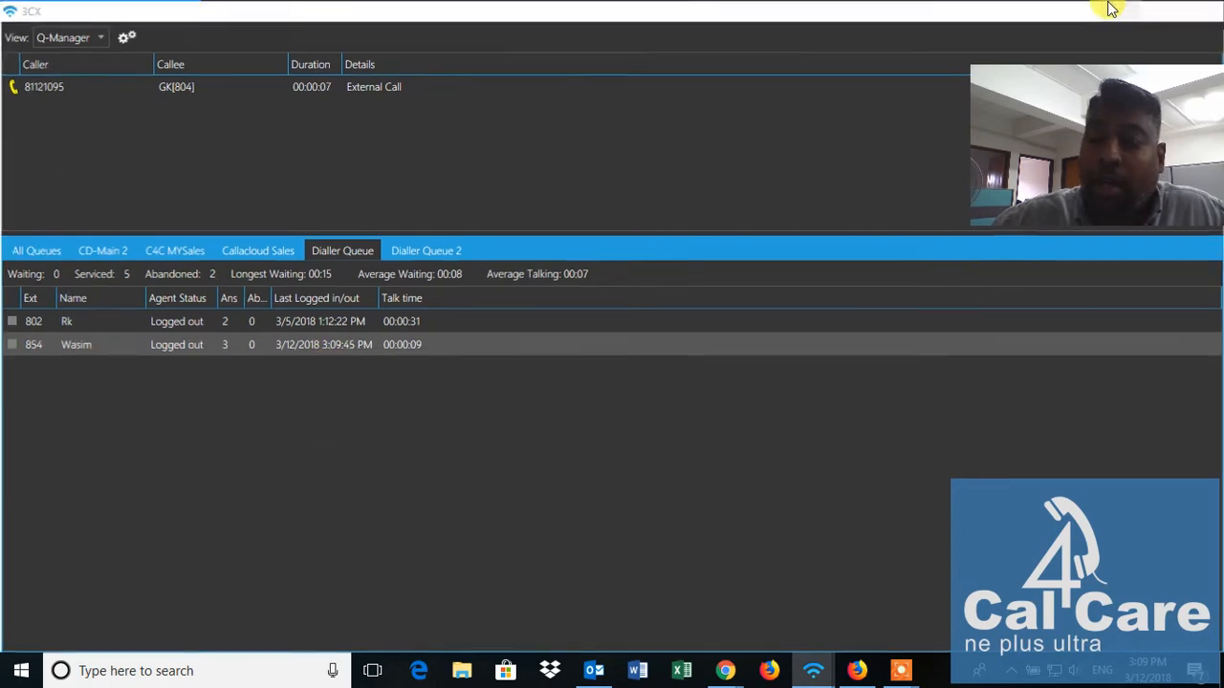